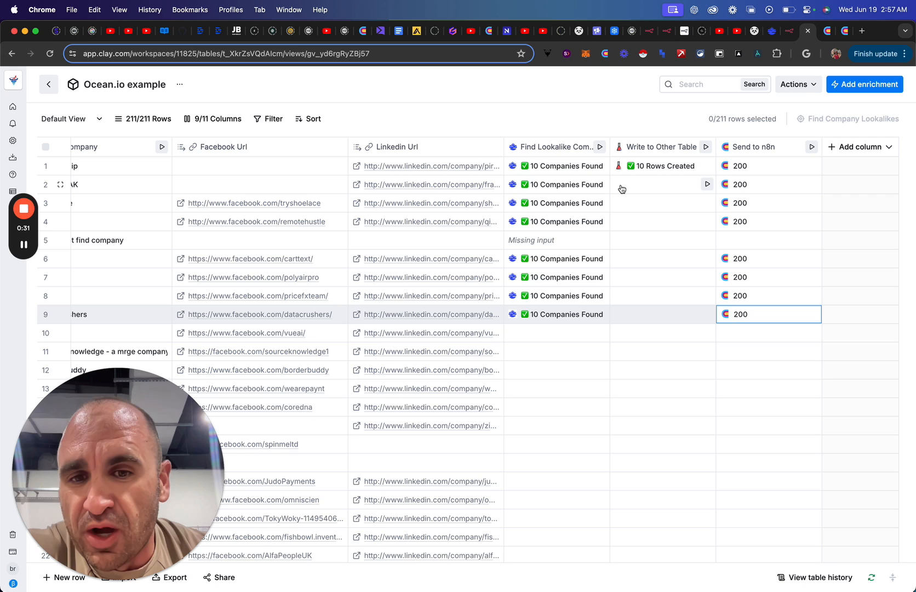
Open row 1's Find Lookalike Companies result and expand the first company, Endicia.
left_click(555, 166)
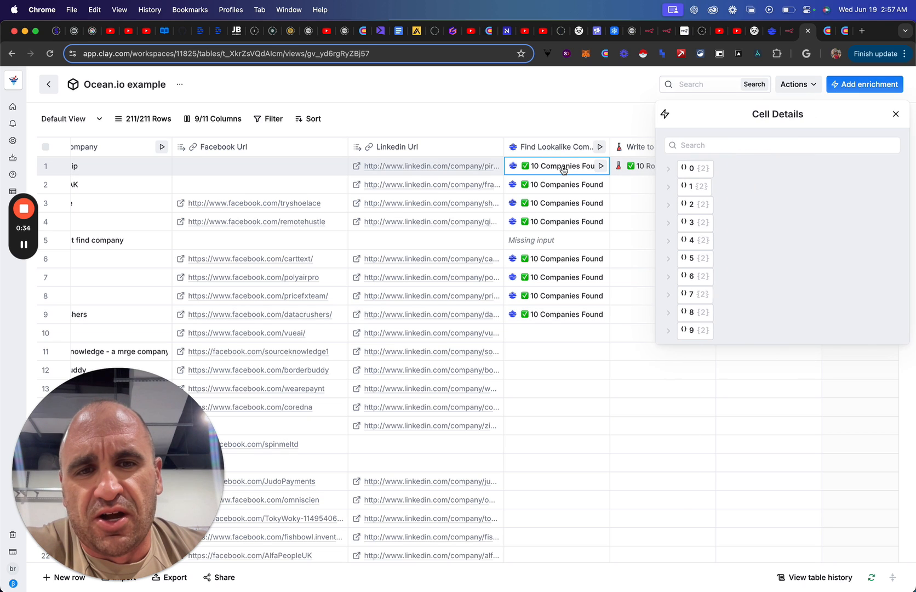
left_click(688, 168)
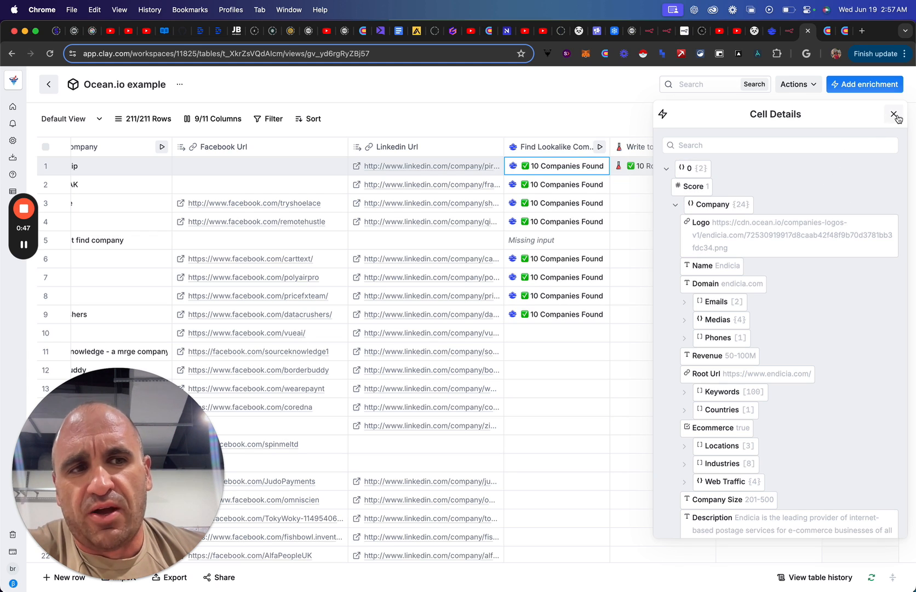
Source Write to Other Table rows from the Find Lookalike Companies list and review the mappings.
left_click(898, 114)
type("/")
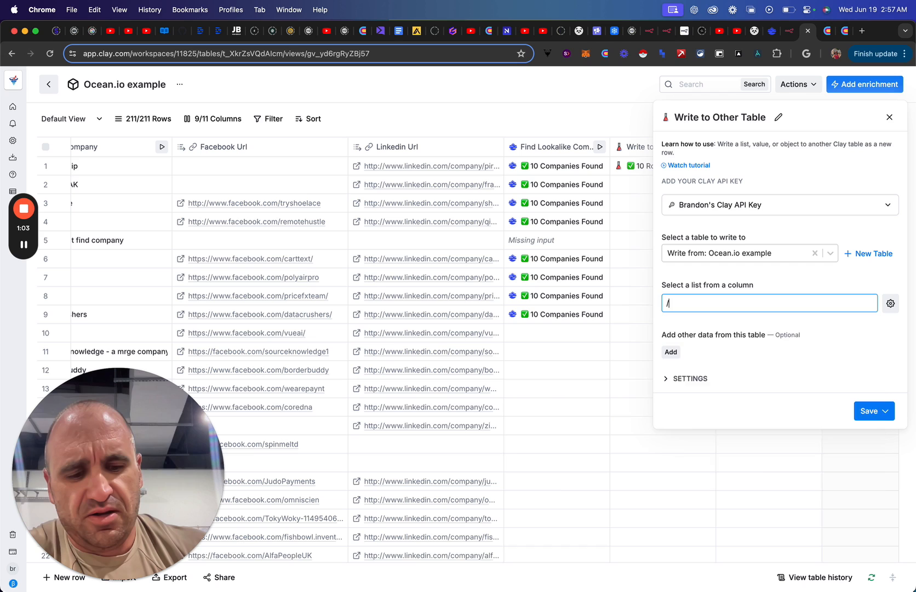
left_click(767, 302)
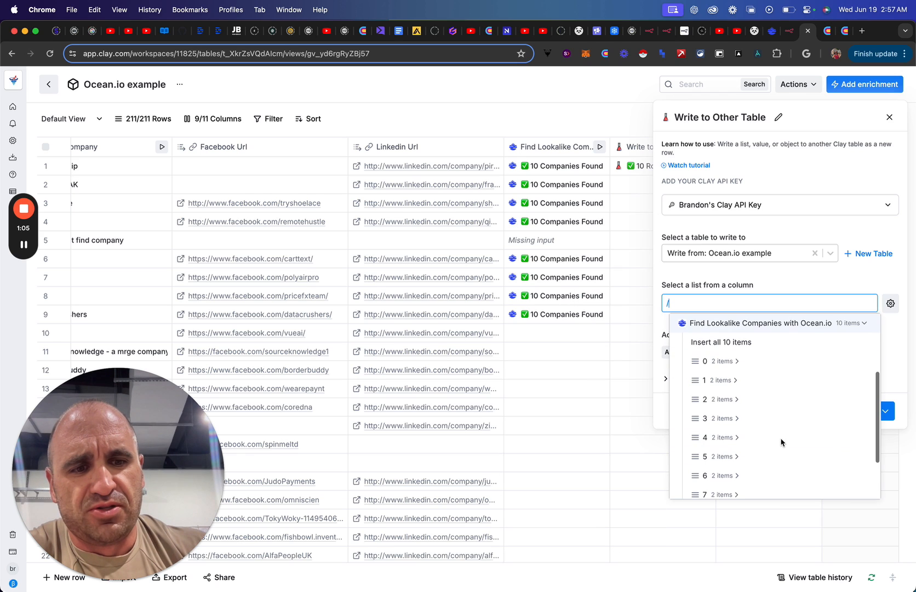
left_click(758, 323)
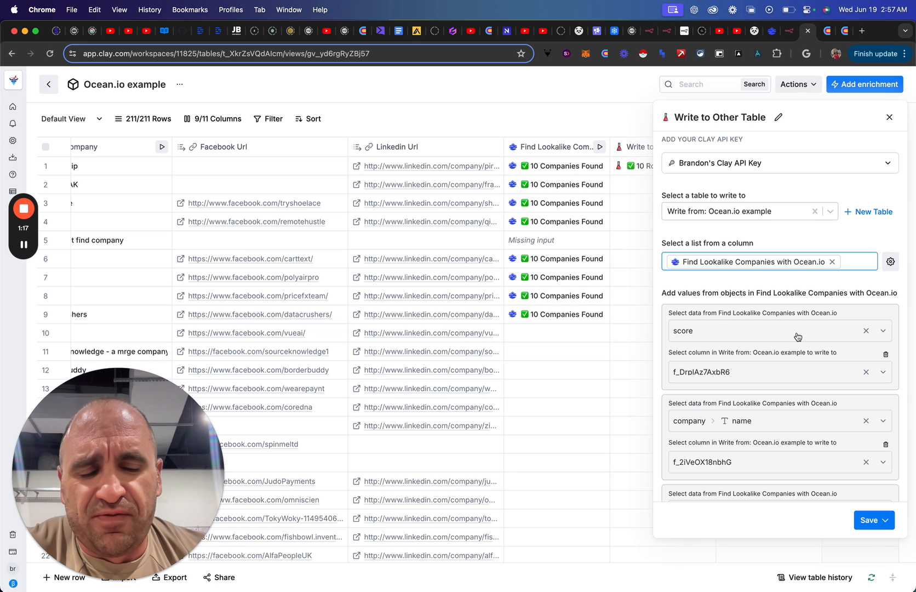
scroll("down", 3)
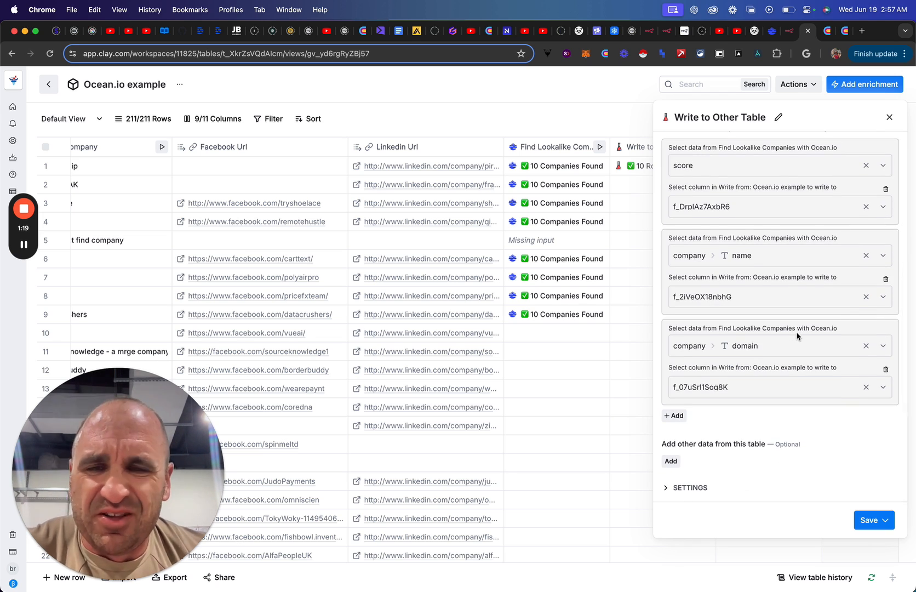
mouse_move(795, 337)
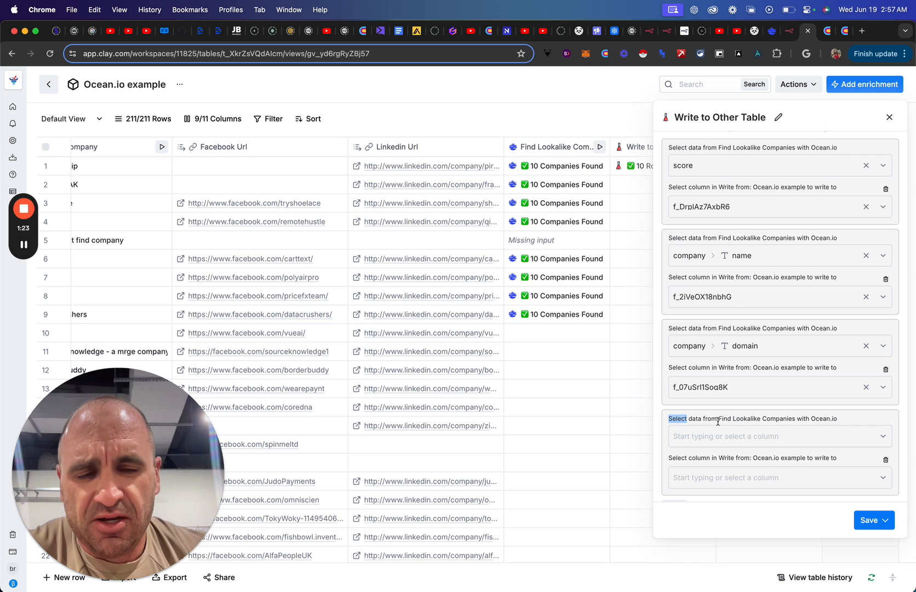
mouse_move(723, 431)
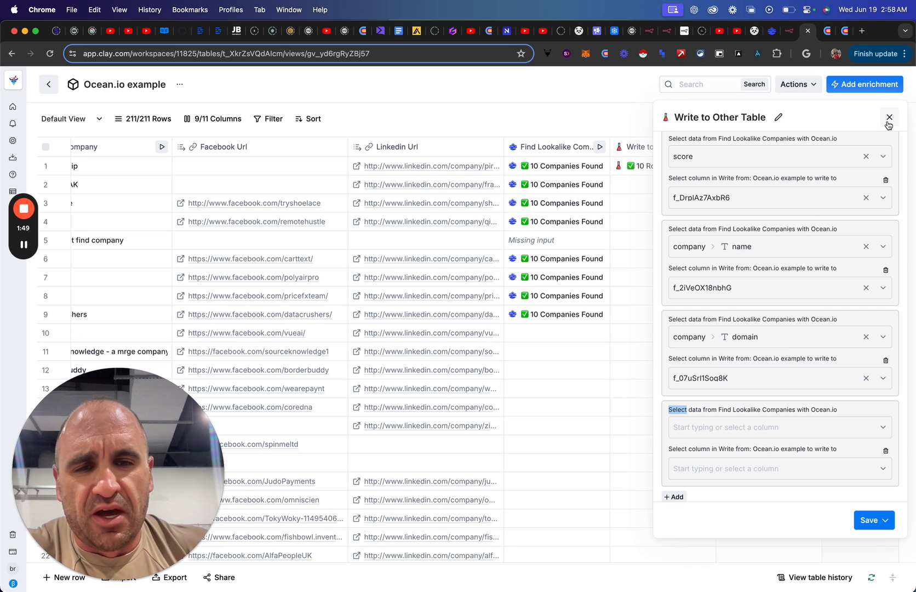
Close the Write to Other Table panel to return to the Ocean.io example table.
left_click(889, 117)
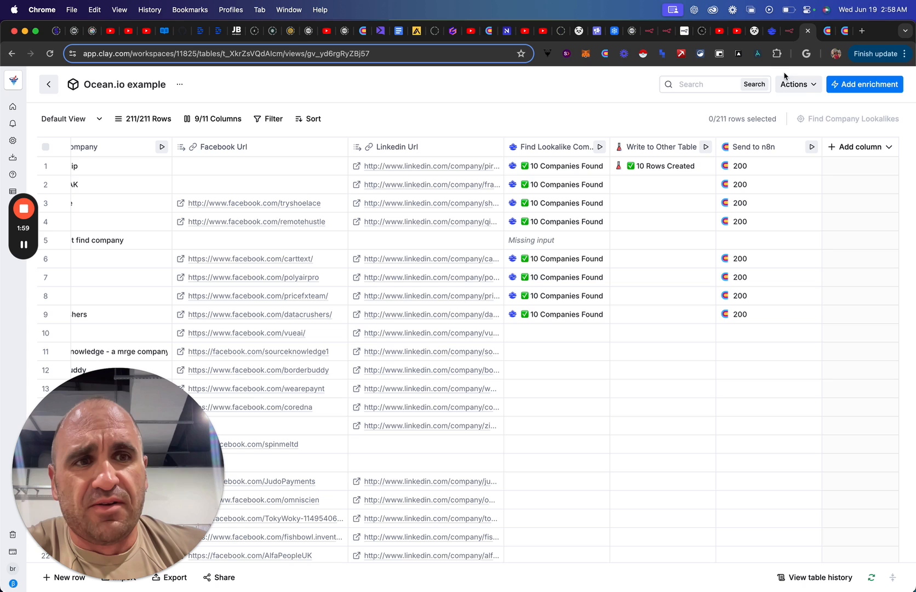
mouse_move(790, 31)
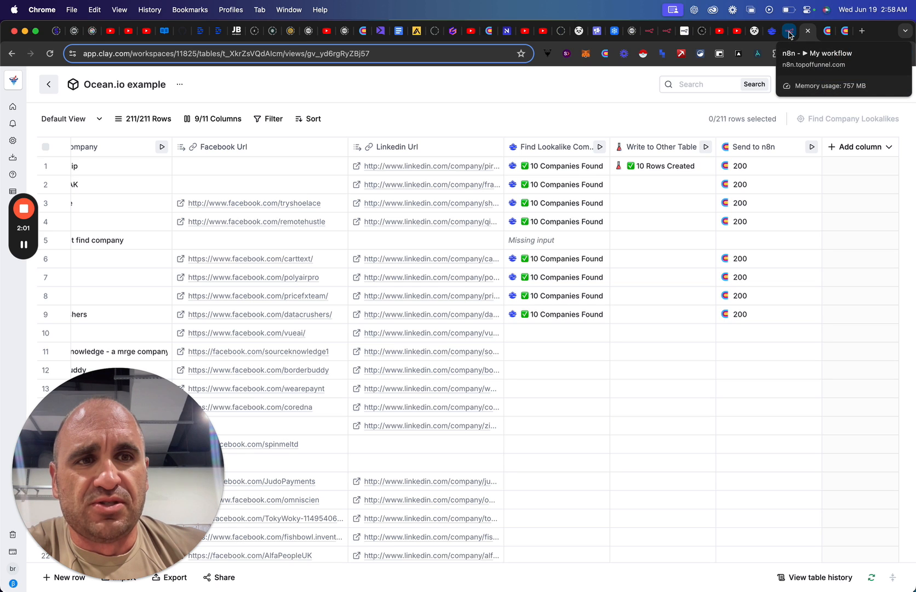
left_click(787, 30)
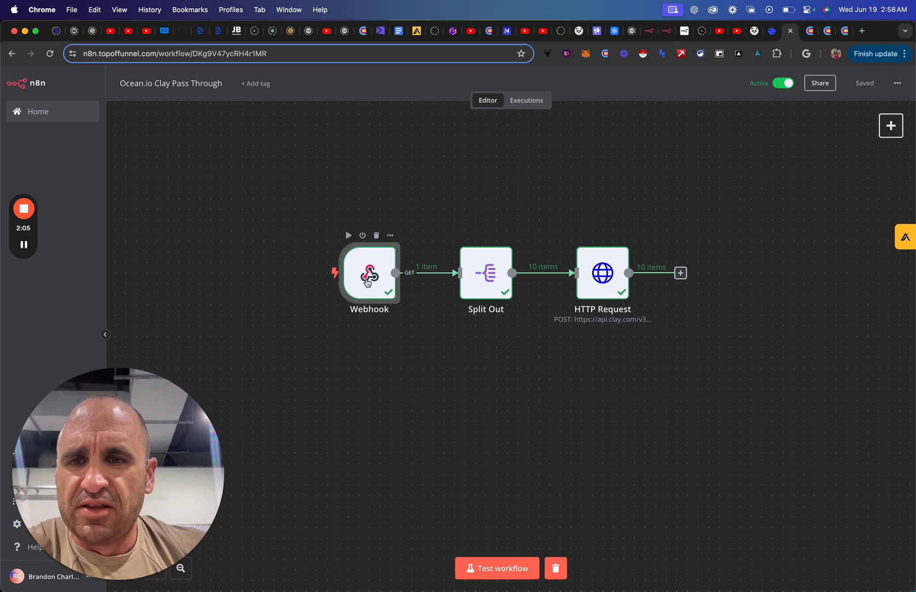
double_click(369, 273)
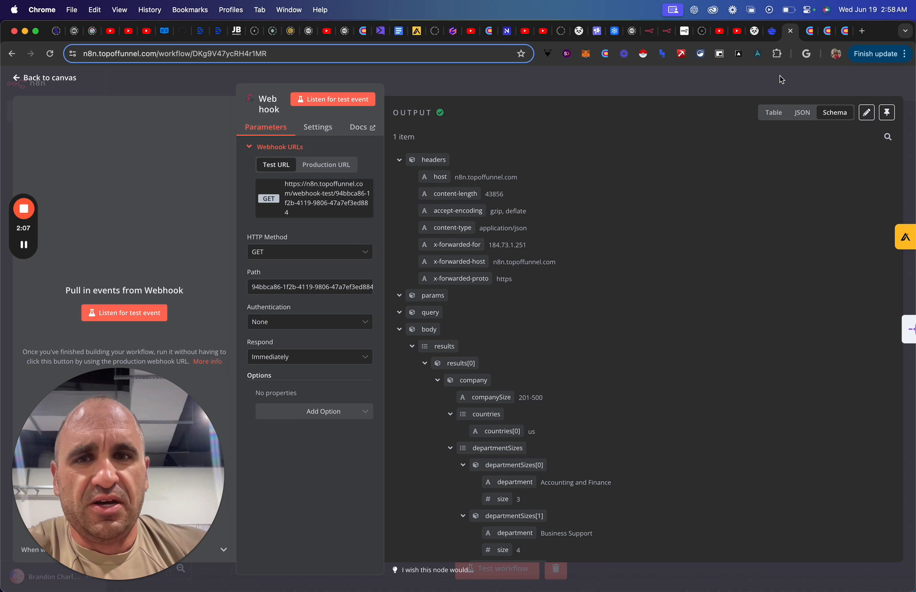
left_click(44, 77)
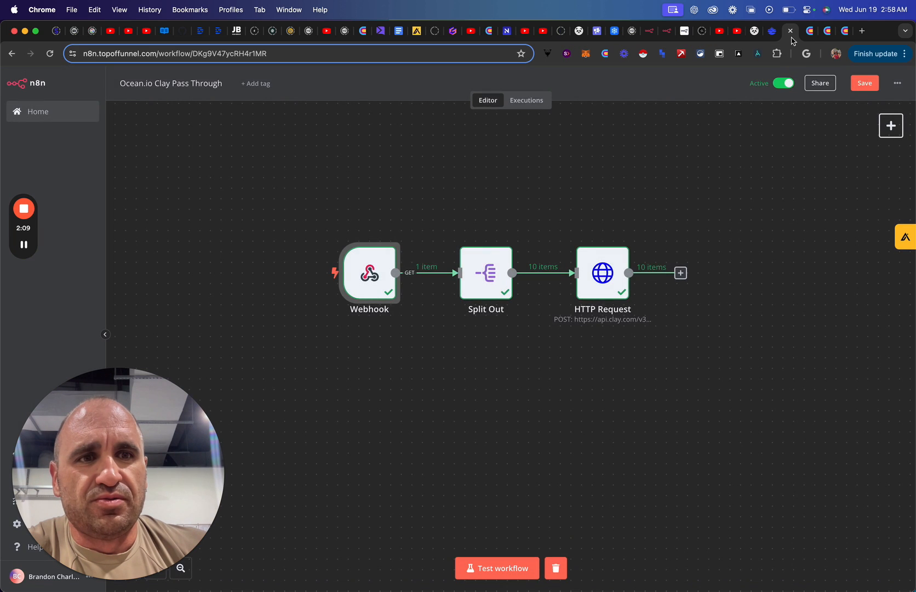
left_click(809, 31)
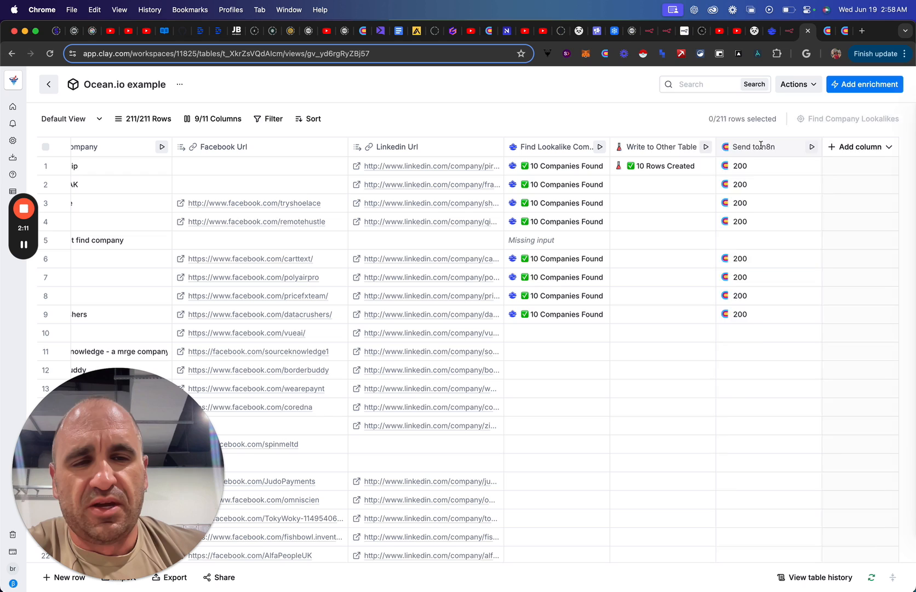
Review the Send to n8n request settings and the n8n webhook endpoint address.
left_click(754, 147)
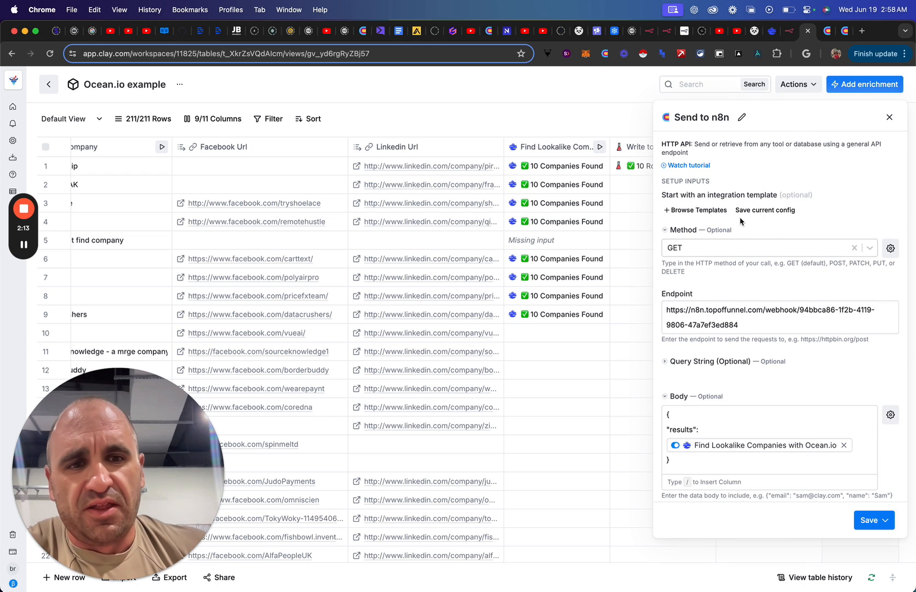
mouse_move(790, 30)
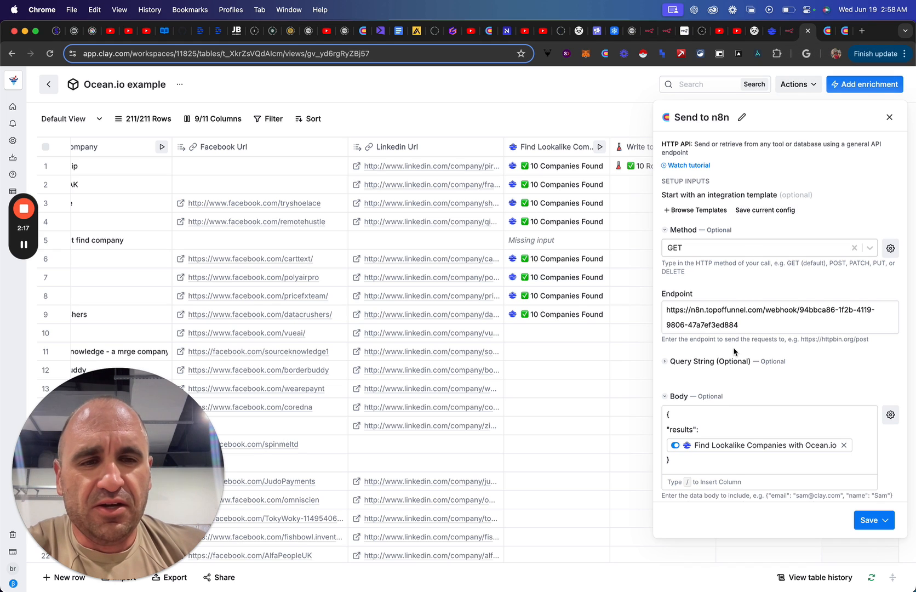
left_click(772, 318)
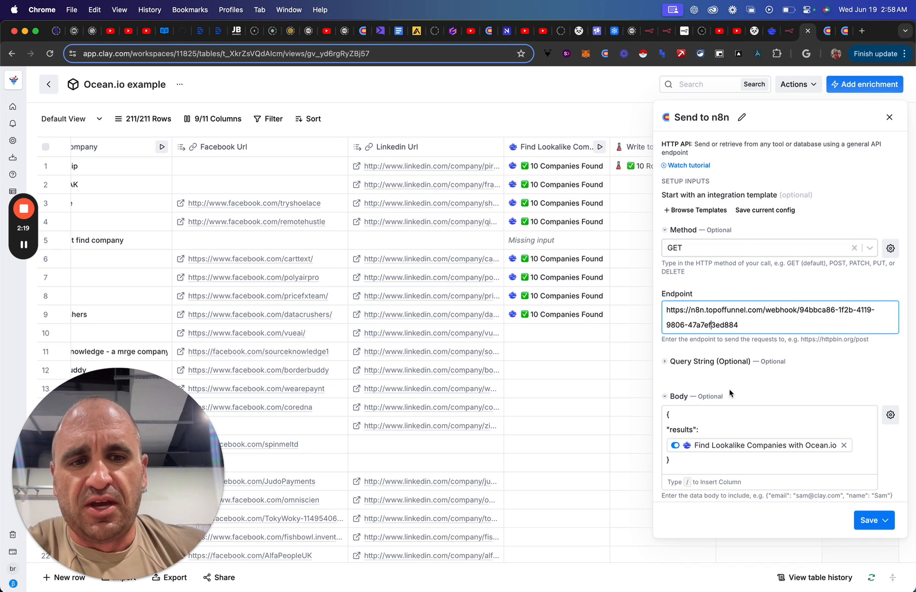
scroll("down", 3)
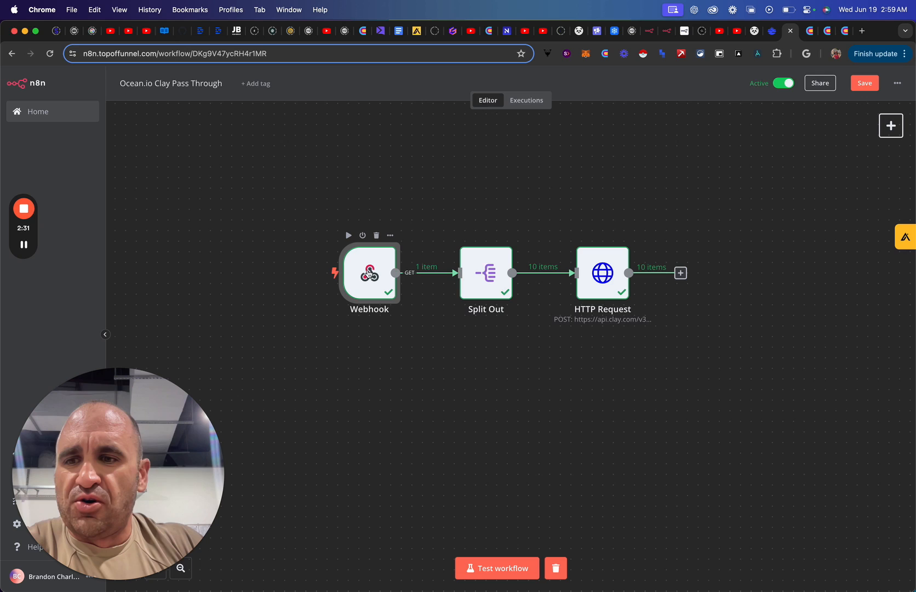
double_click(369, 273)
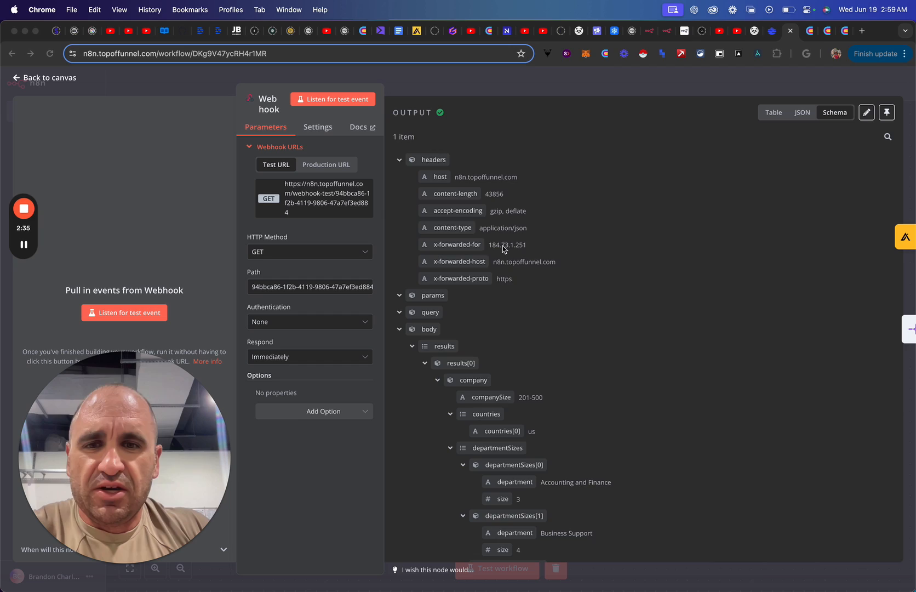
scroll("down", 3)
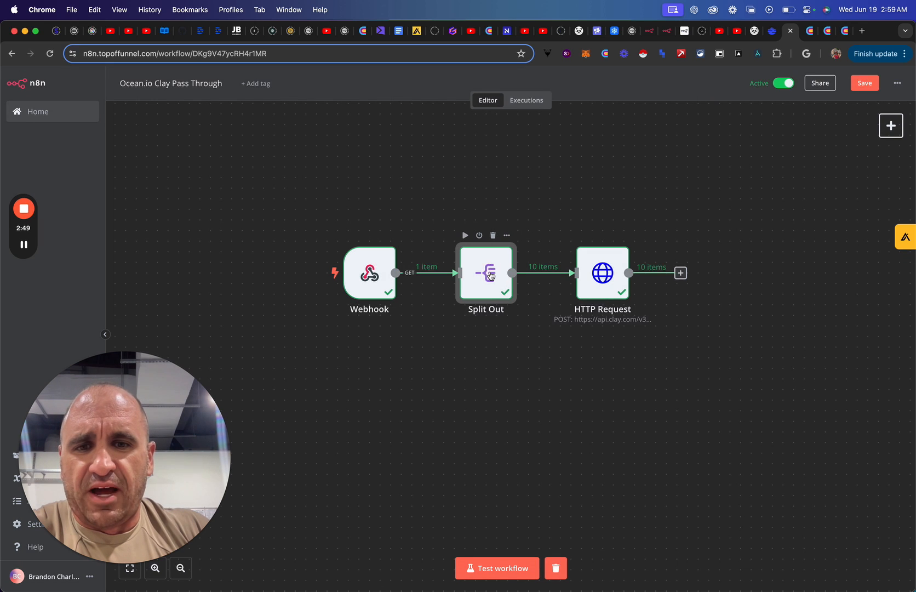
double_click(486, 273)
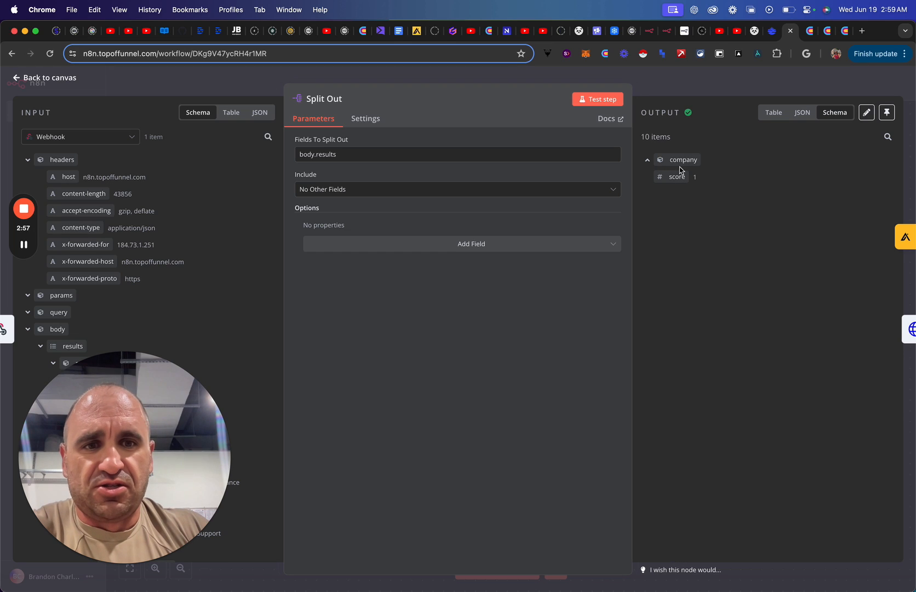
left_click(647, 159)
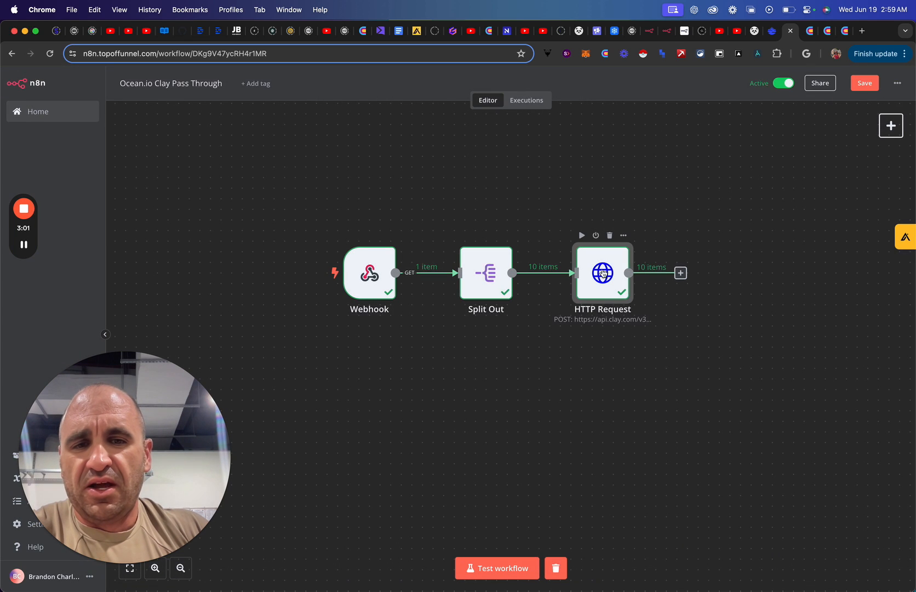
double_click(602, 273)
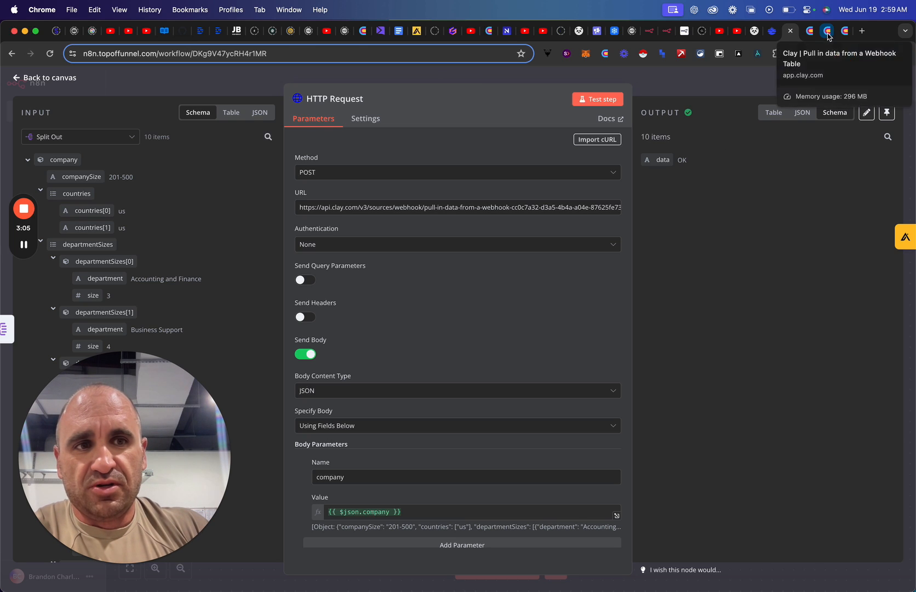
left_click(827, 31)
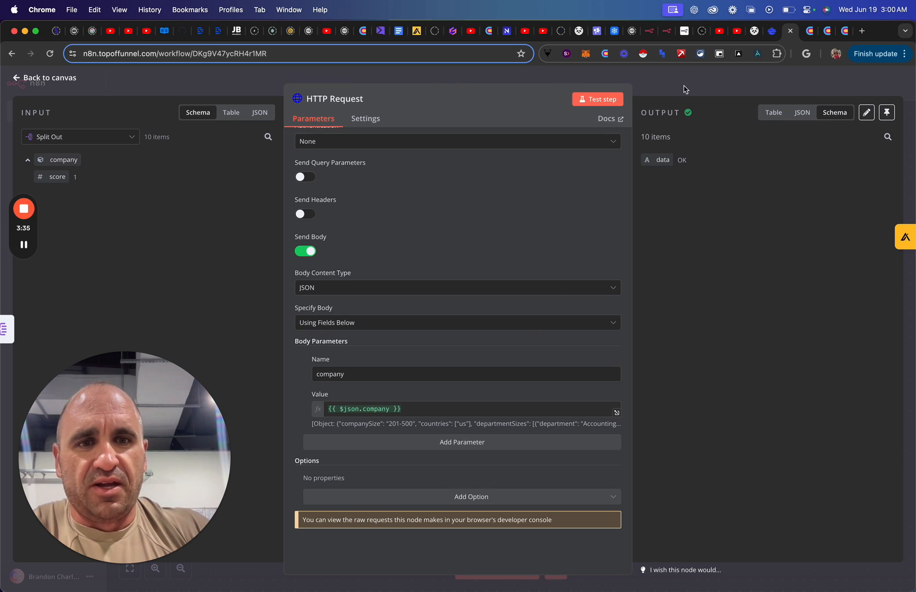
left_click(44, 77)
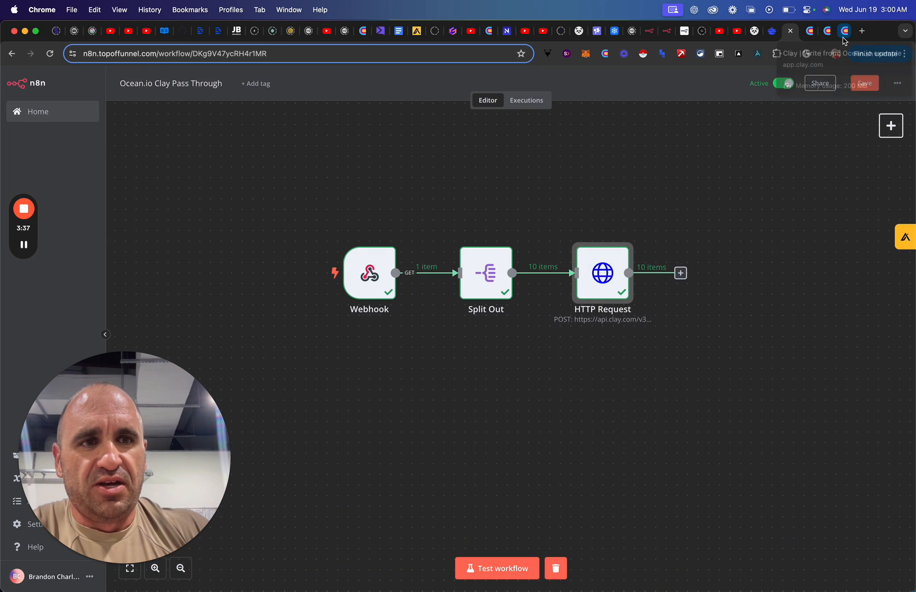
In the Clay webhook table, view and close the payload received for Panda Postage.
left_click(845, 30)
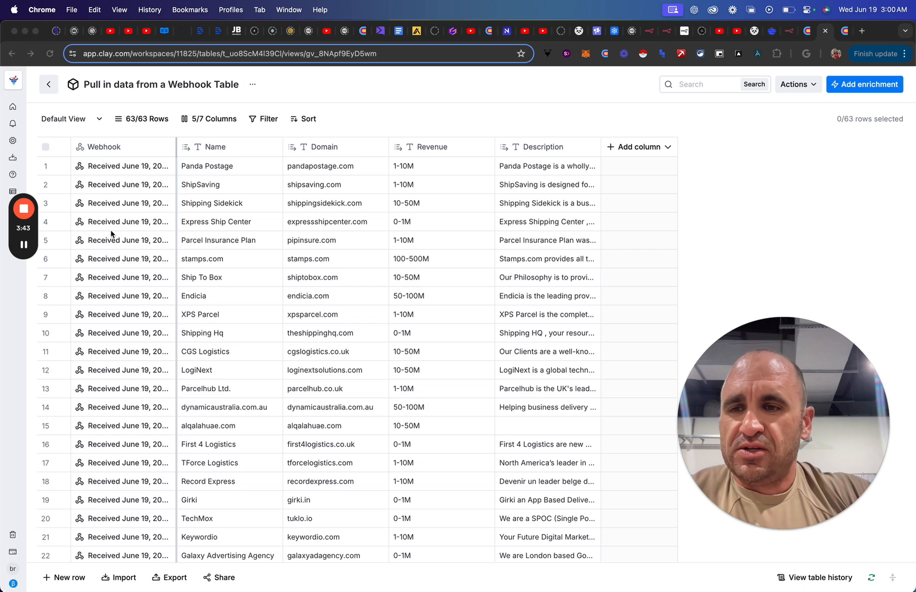
left_click(125, 166)
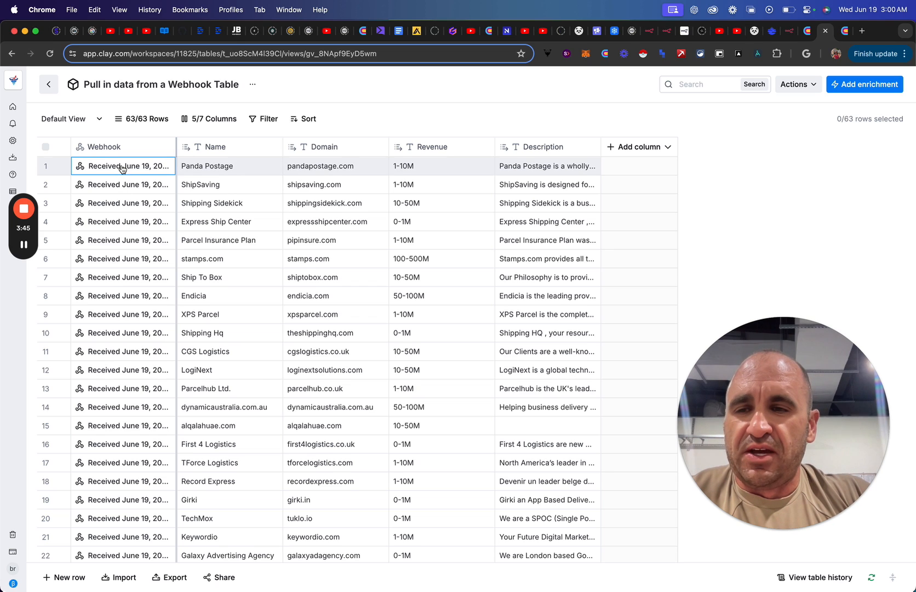
left_click(126, 165)
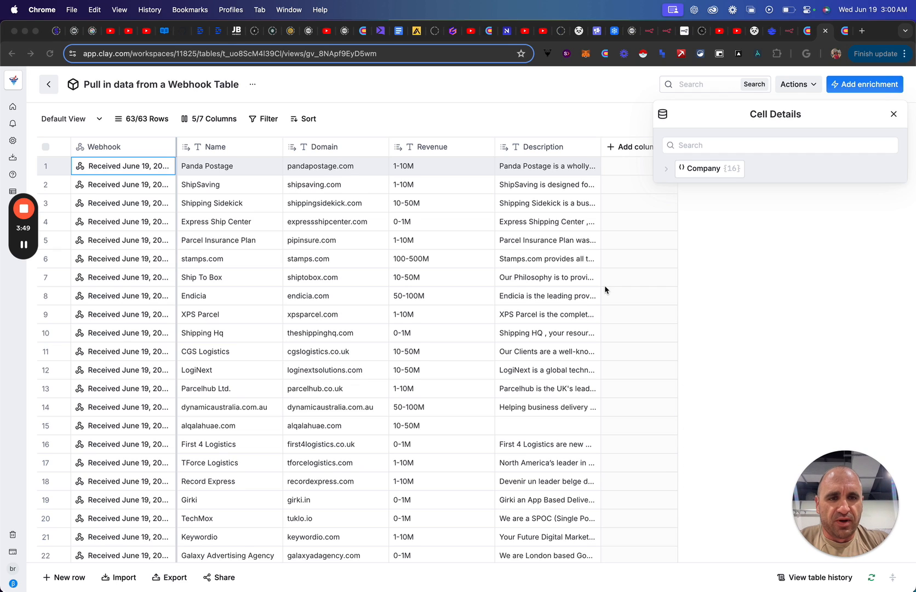
mouse_move(799, 177)
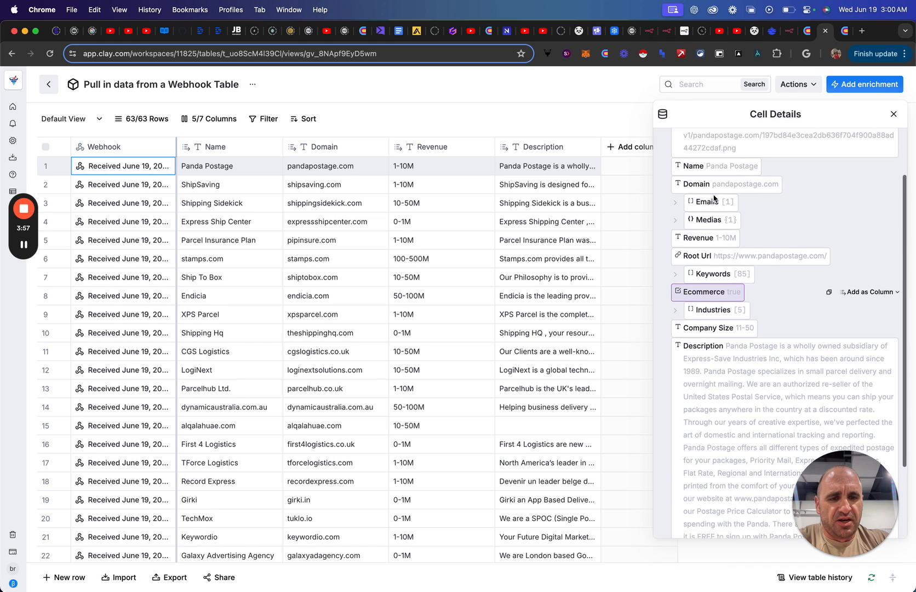
left_click(893, 114)
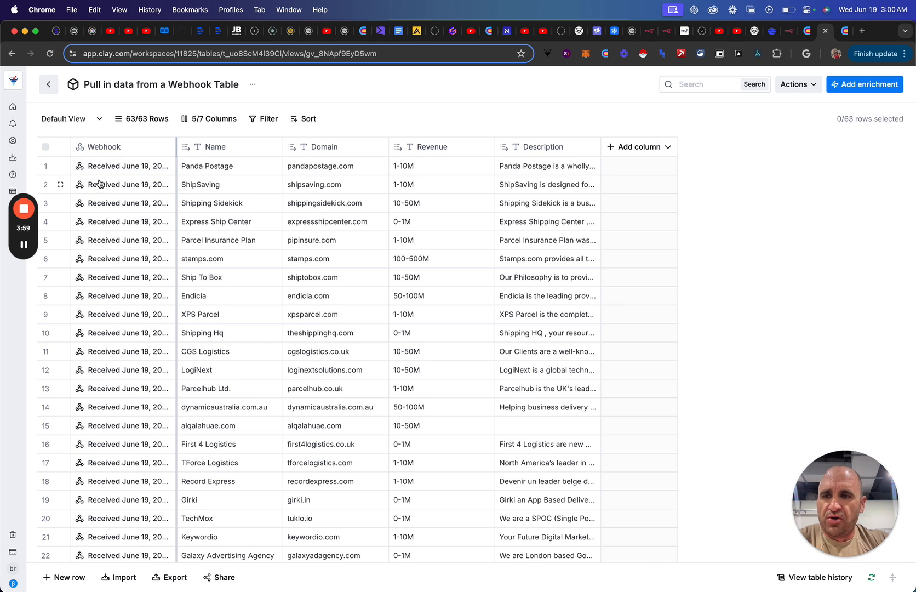
Open the Ship To Box payload and expand its Company record.
left_click(126, 184)
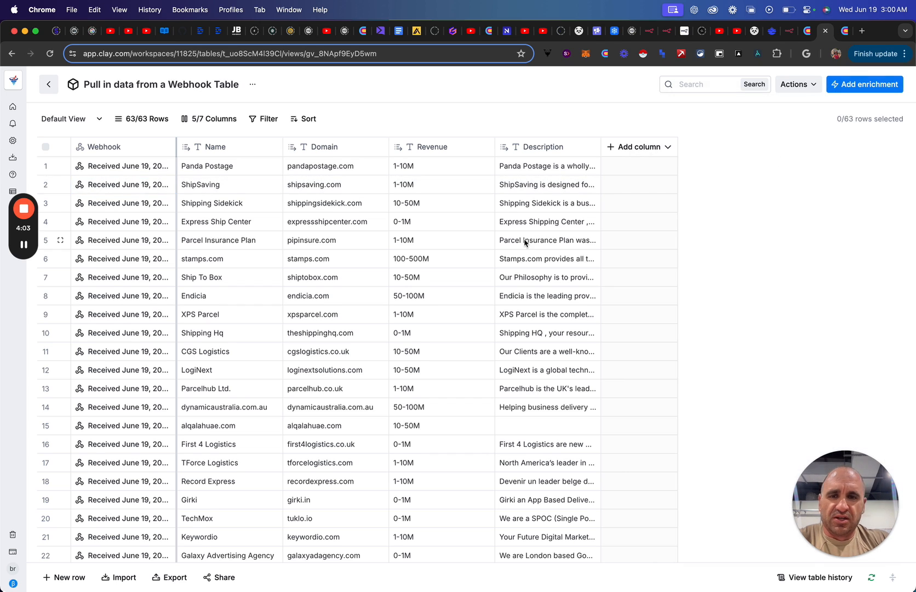
mouse_move(620, 236)
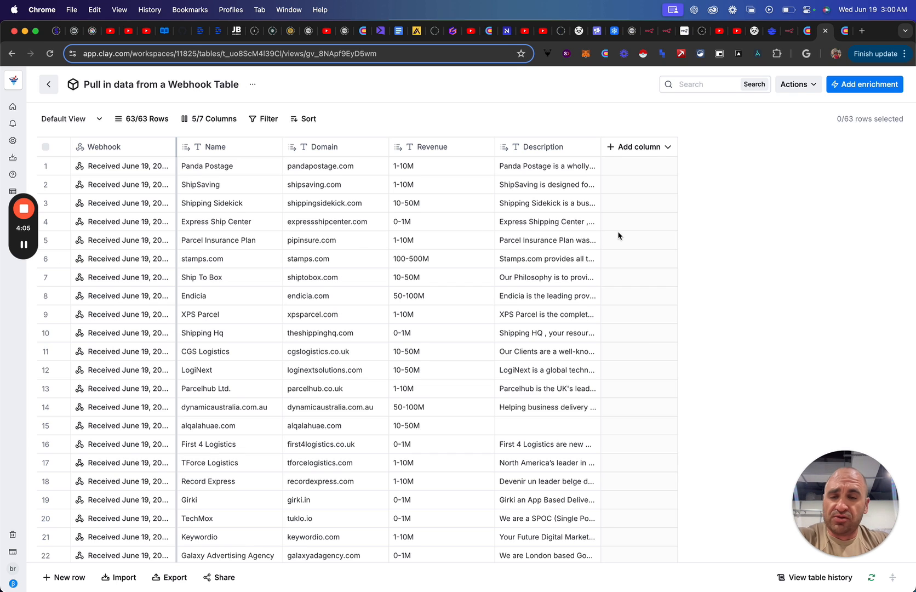
left_click(125, 277)
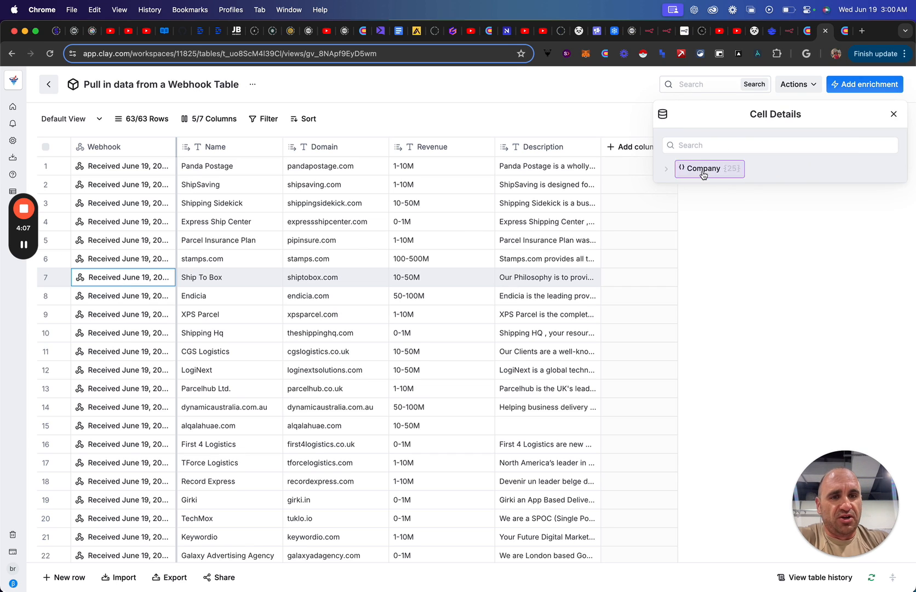
left_click(703, 169)
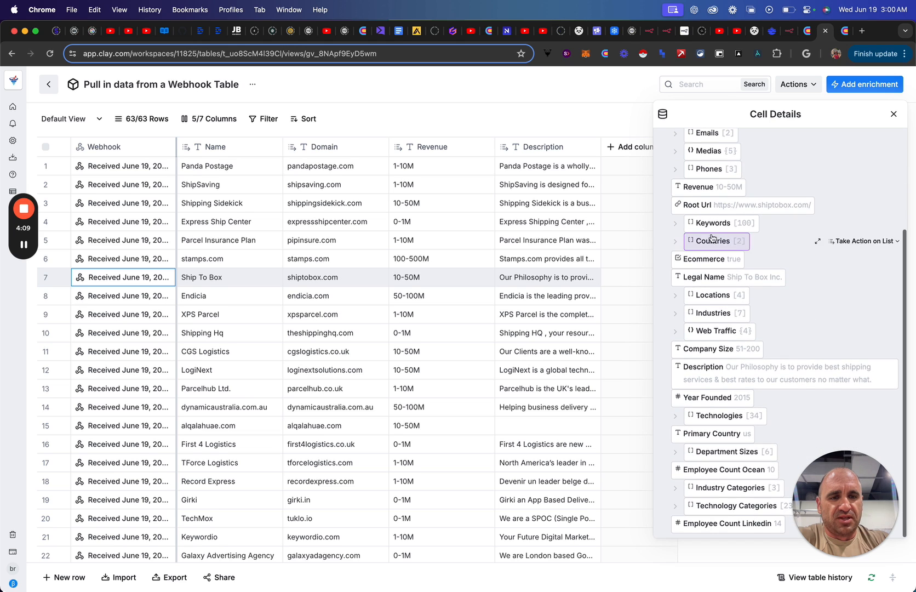